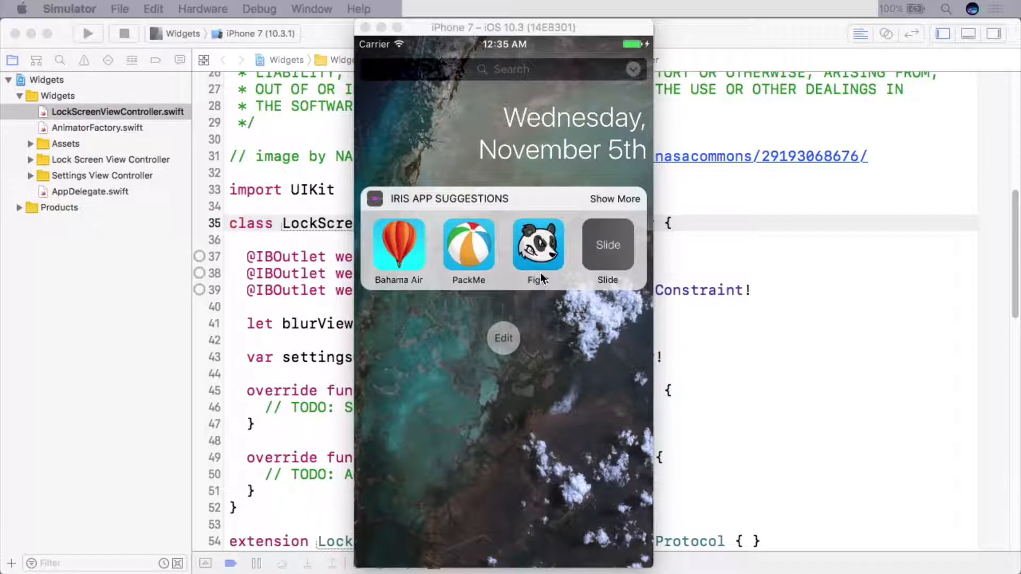
{"action": "mouse_move", "coordinate": [678, 283]}
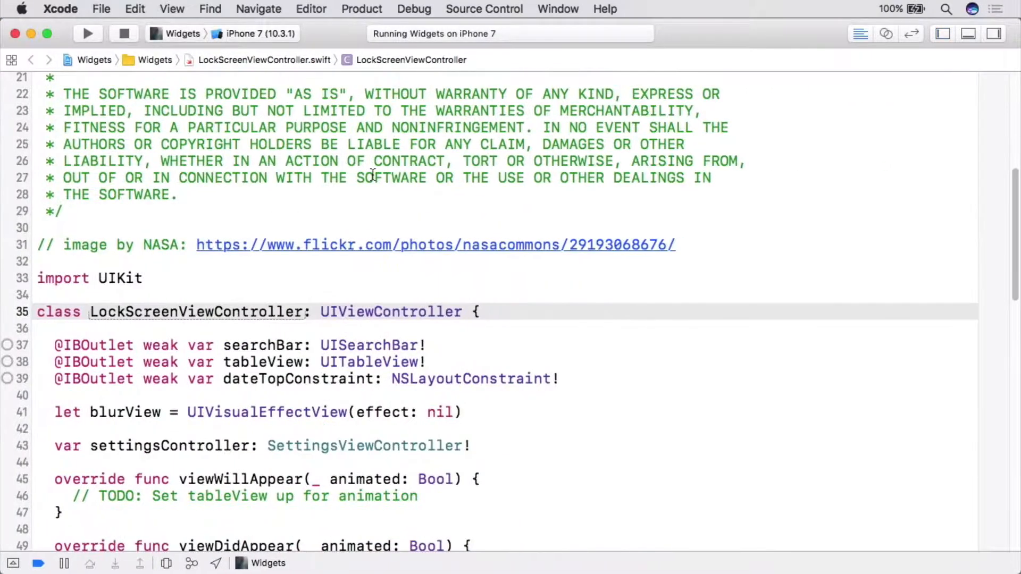
Step: Set tableView.transform to CGAffineTransform(scaleX: 0.67, y: 0.67) and its alpha to 0 in viewWillAppear
{"action": "scroll", "scroll_direction": "down", "scroll_amount": 3}
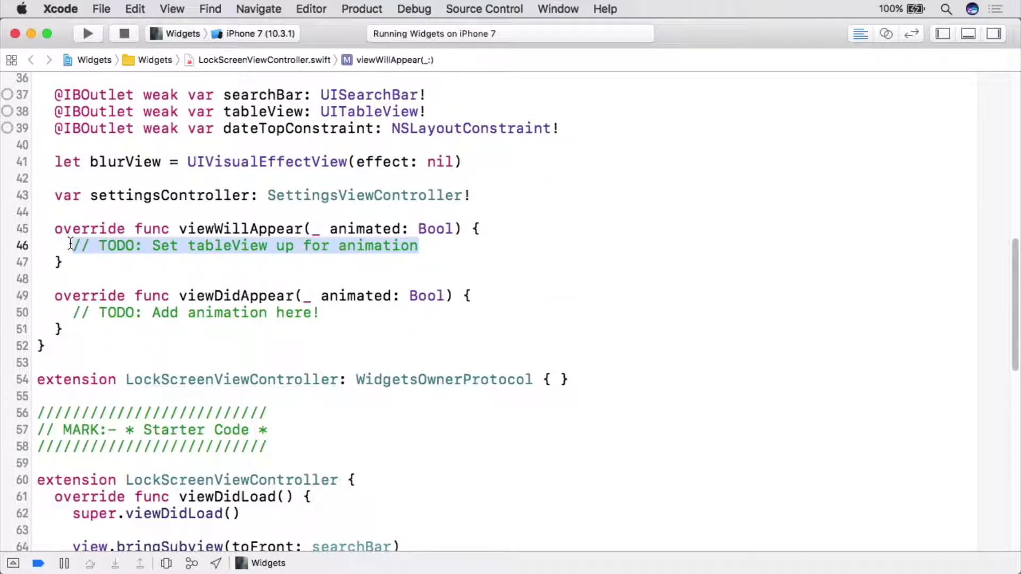
{"action": "type", "text": "tableView.transform"}
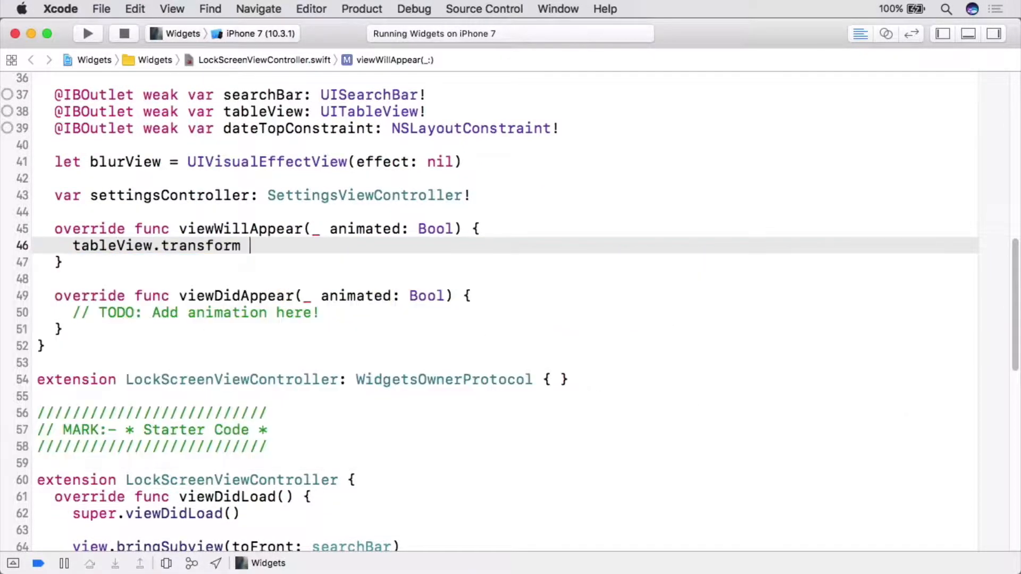
{"action": "type", "text": "= CGAffineTransform(scaleX: 0.67, y: CGFloat)"}
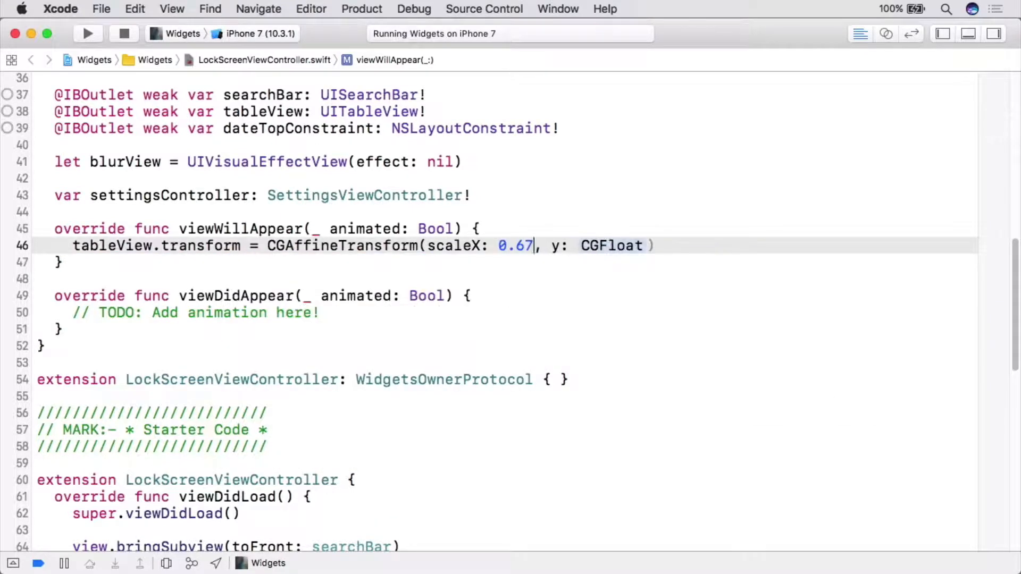
{"action": "type", "text": "0.67)"}
{"action": "type", "text": "tableView.alpha = 0"}
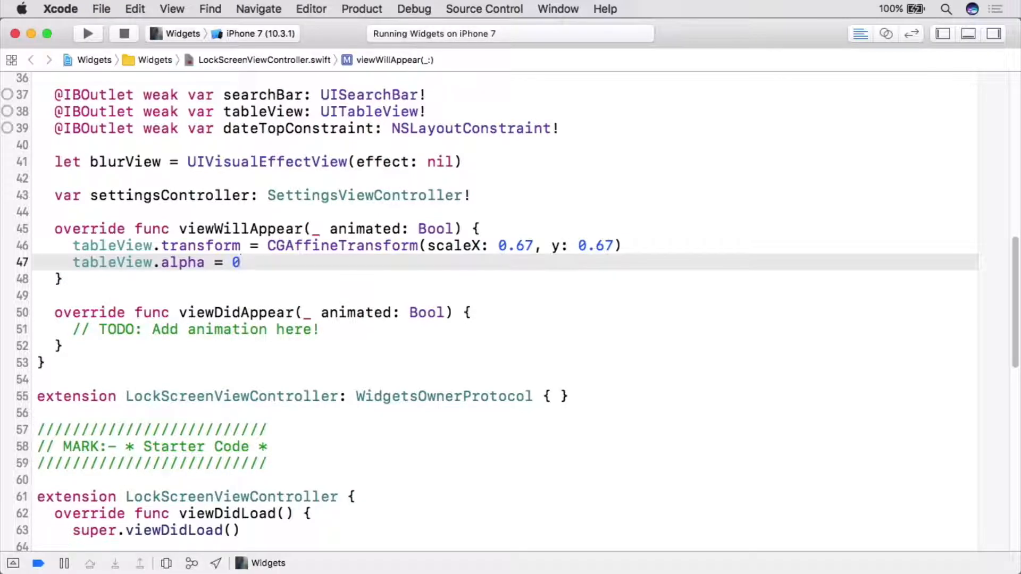
{"action": "left_click", "coordinate": [240, 263]}
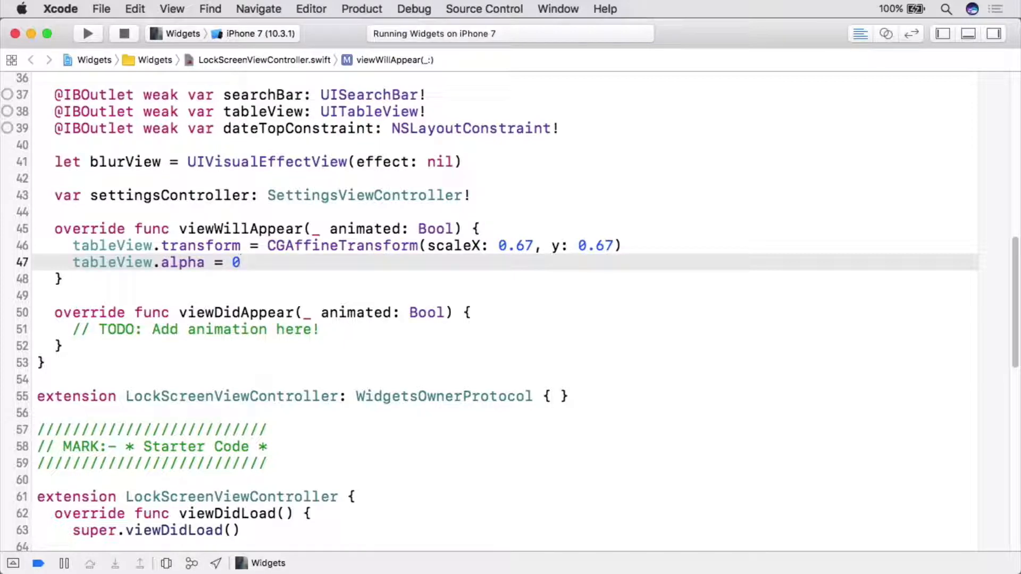
Step: Add the four step comments (Create, Add animations, Add a completion handler, Start the animation) in viewDidAppear
{"action": "left_click", "coordinate": [241, 263]}
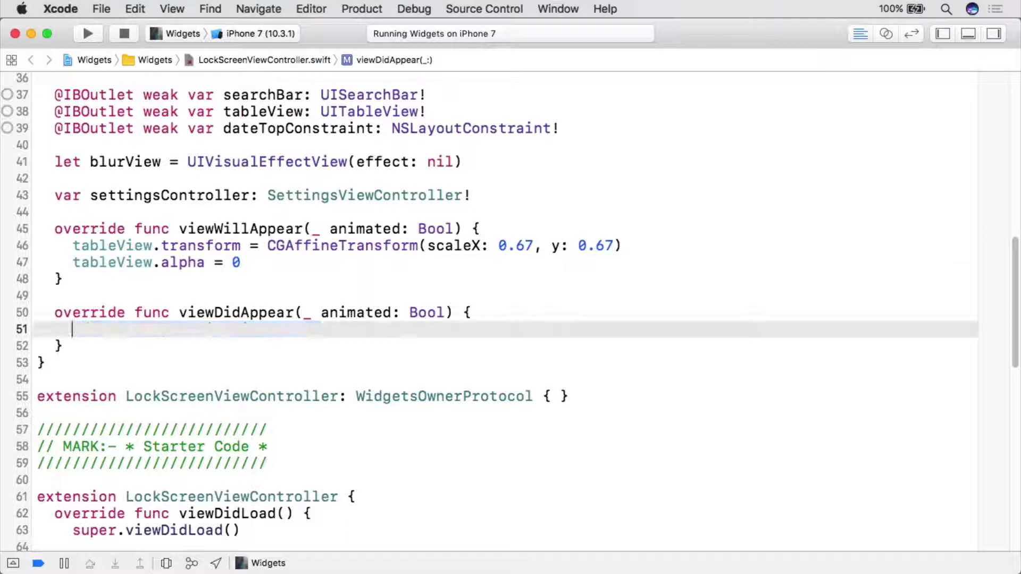
{"action": "type", "text": "// Create the animator object"}
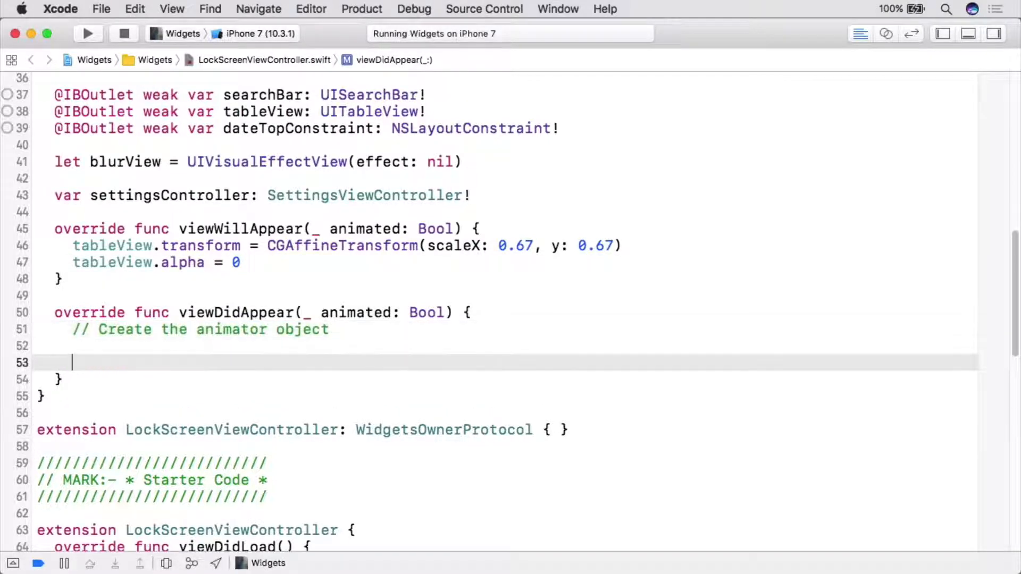
{"action": "type", "text": "// Add animations"}
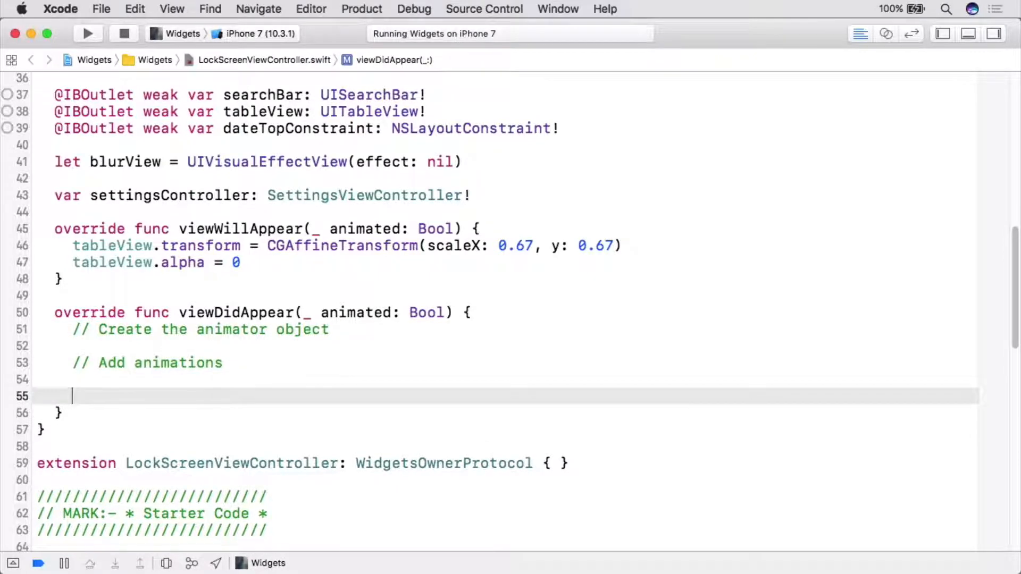
{"action": "type", "text": "// Add a completion handler"}
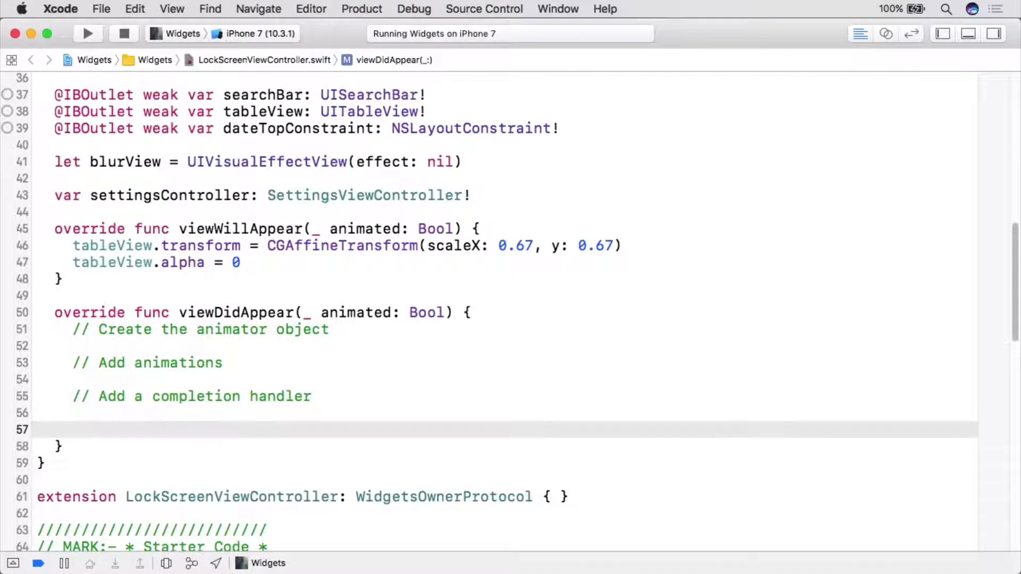
{"action": "type", "text": "// Start the animation"}
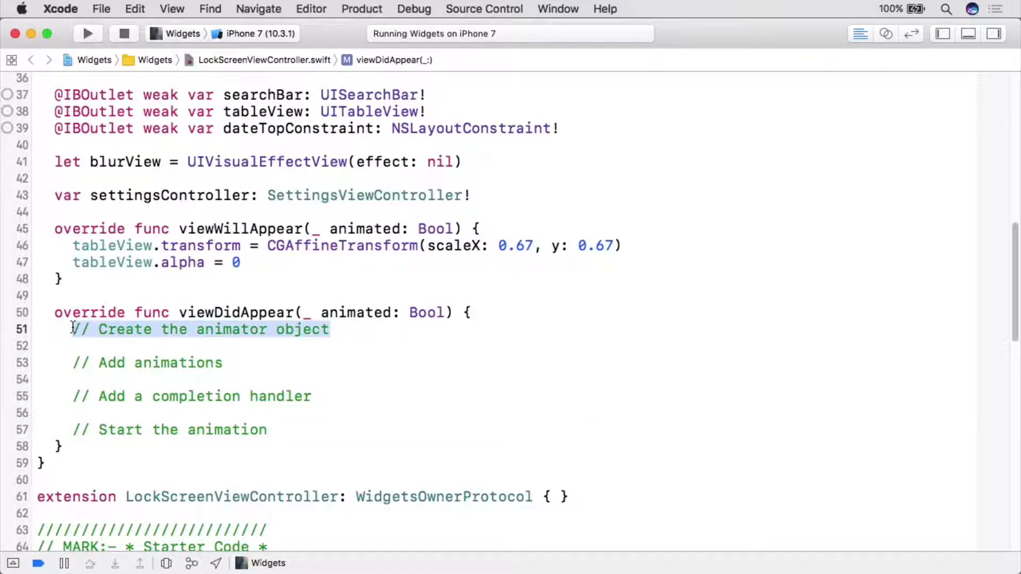
Step: Declare let scale = UIViewPropertyAnimator(duration: 0.5, curve: .easeIn)
{"action": "type", "text": "let scale = UIViewPropertyAnimator"}
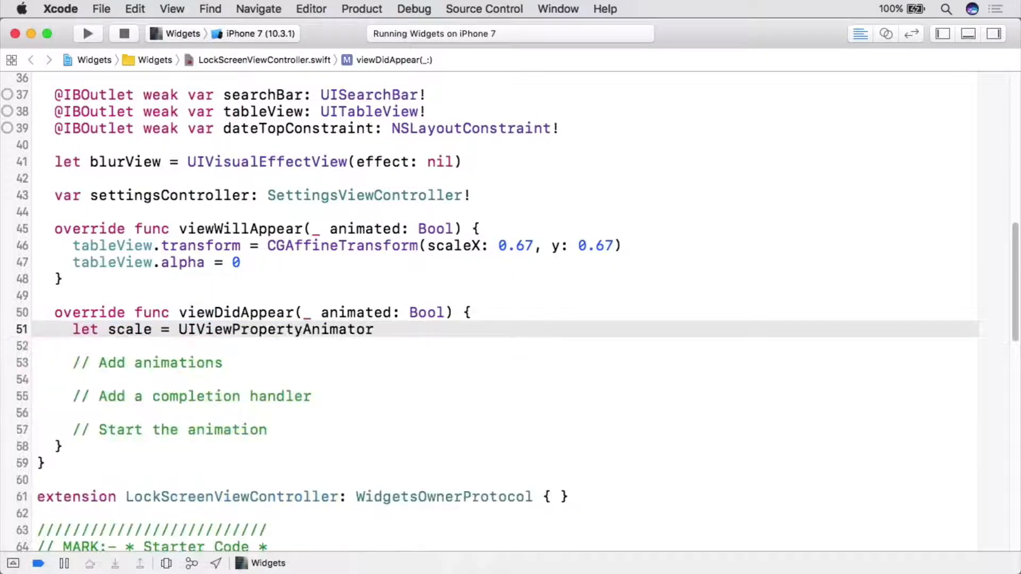
{"action": "type", "text": "("}
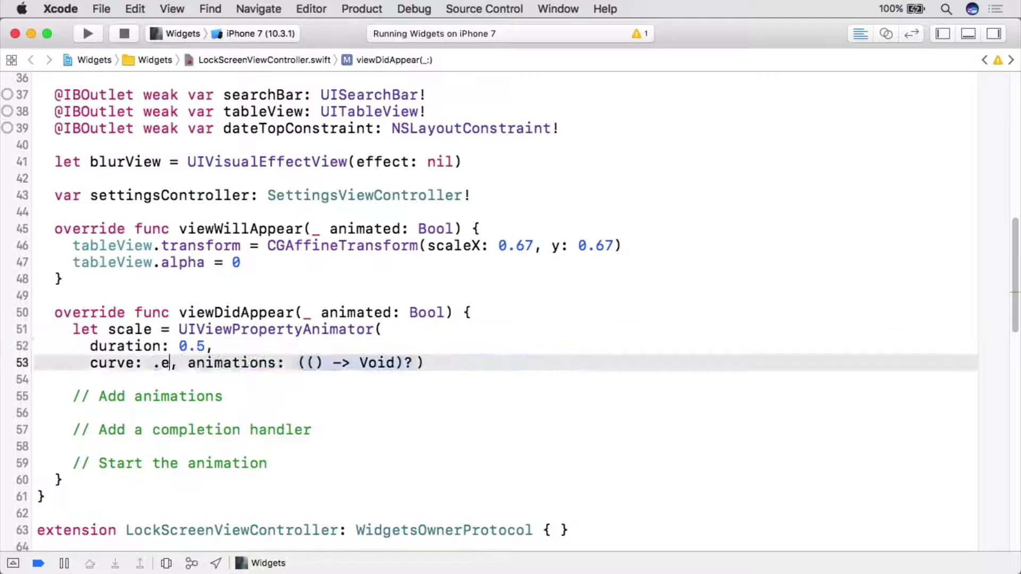
{"action": "type", "text": "aseIn"}
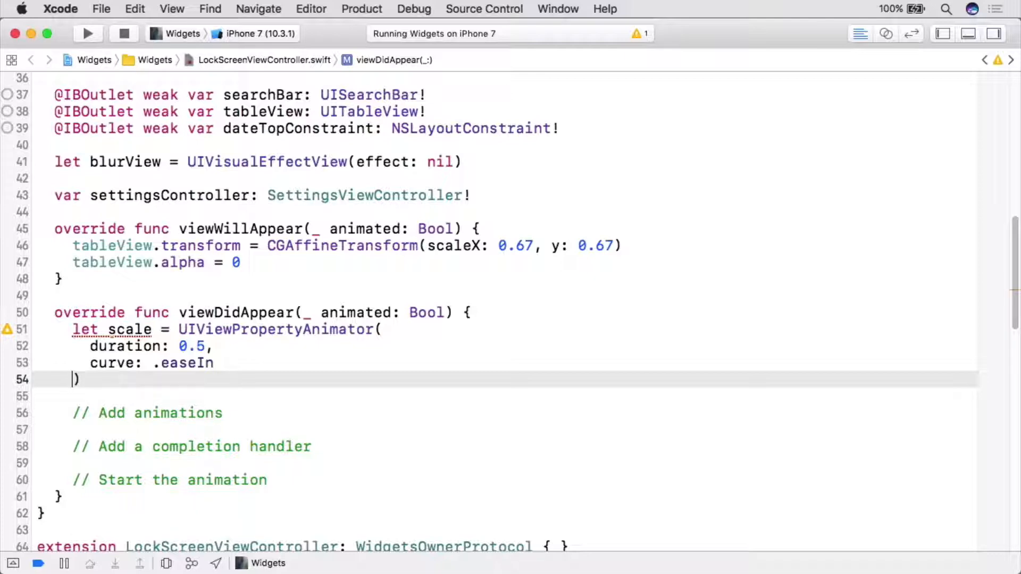
{"action": "double_click", "coordinate": [186, 363]}
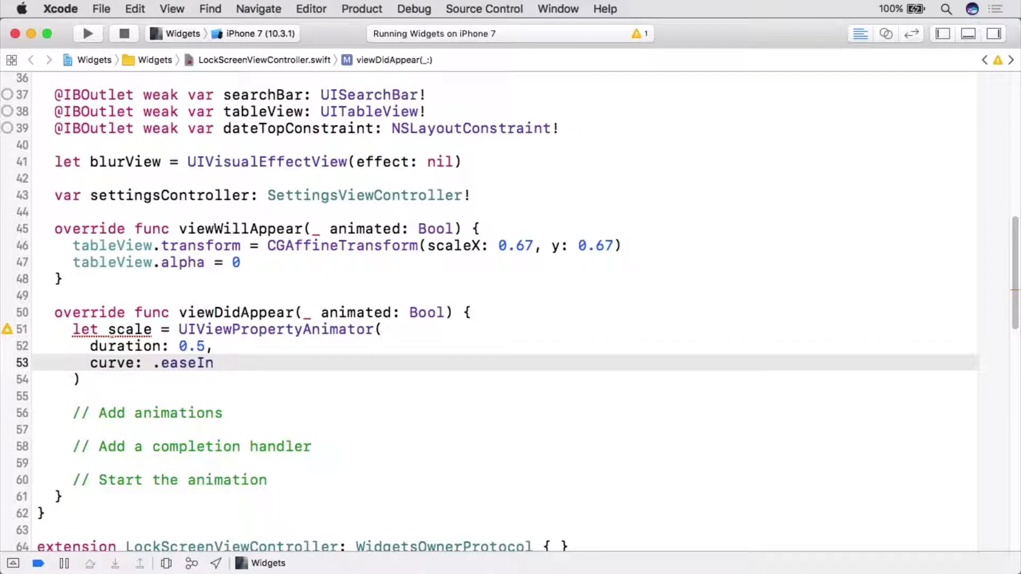
Step: Add scale.addAnimations { self.tableView.alpha = 1 } below the animator declaration
{"action": "left_click", "coordinate": [213, 364]}
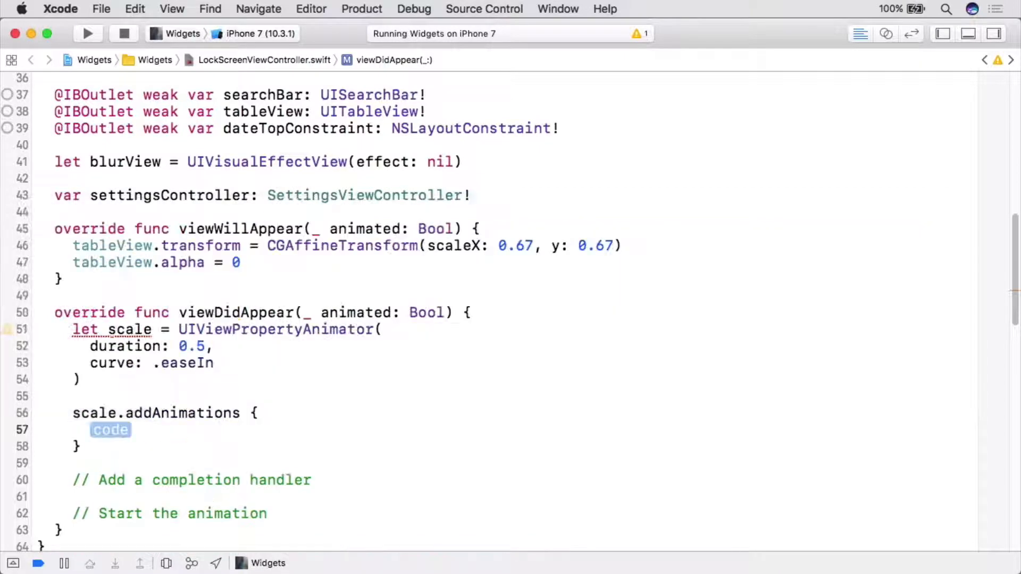
{"action": "type", "text": "self.tableView.alpha = 1"}
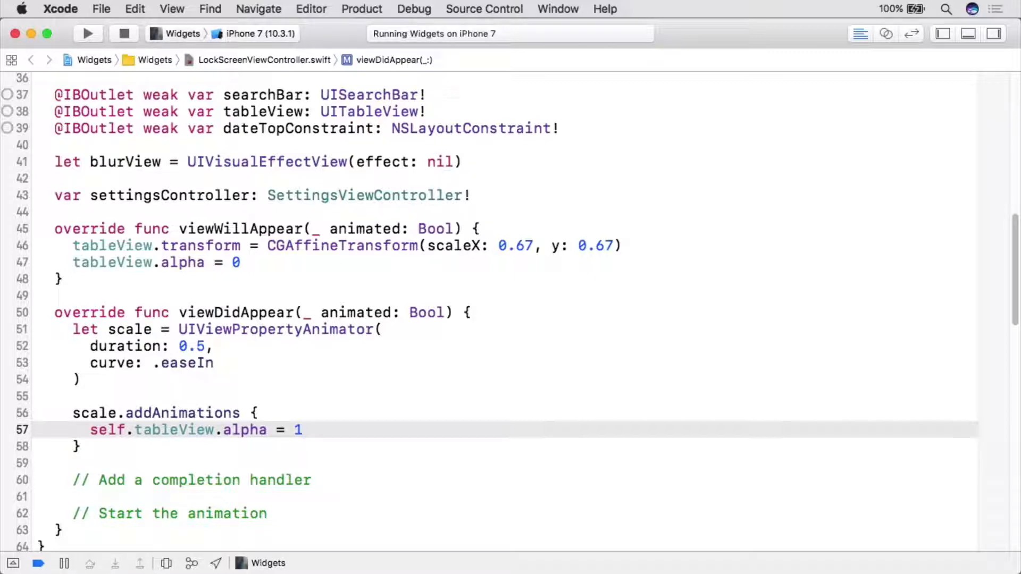
{"action": "left_click", "coordinate": [302, 429]}
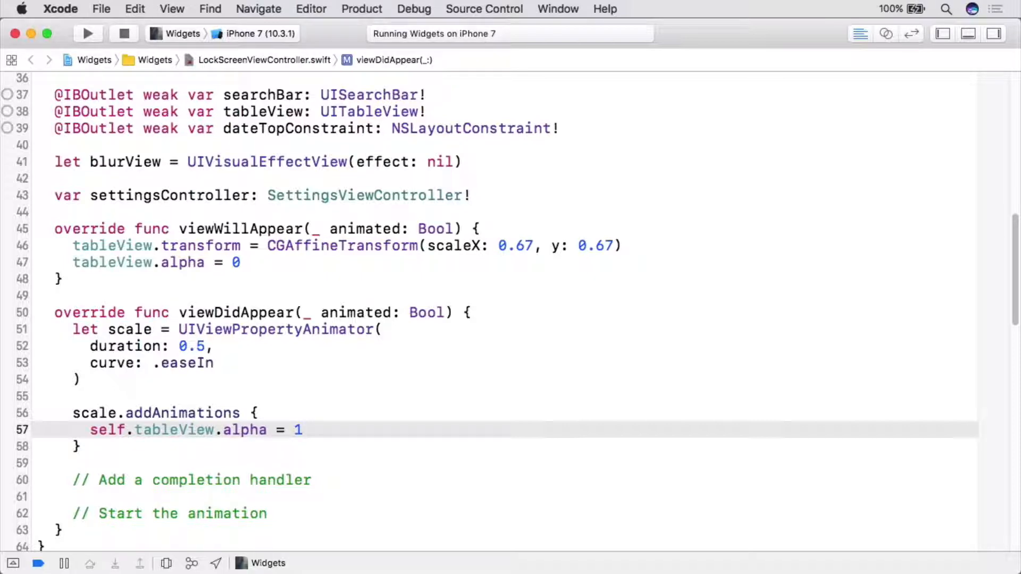
Step: Add a second scale.addAnimations resetting tableView.transform to CGAffineTransform.identity with delayFactor 0.25
{"action": "type", "text": "scale.addAnimations({"}
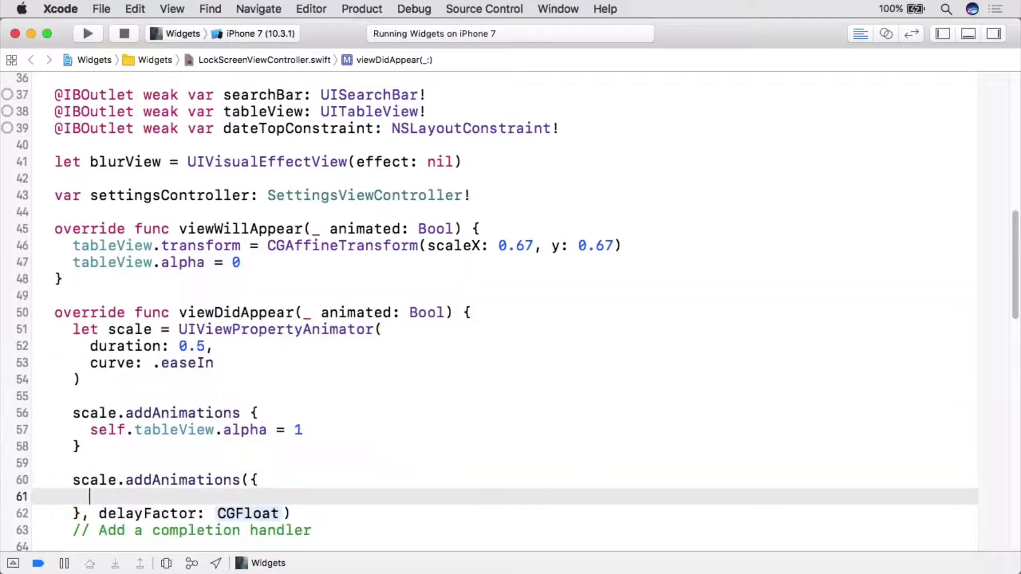
{"action": "type", "text": "self.tableView.transform = CGAffineTransform.identity"}
{"action": "type", "text": "scale."}
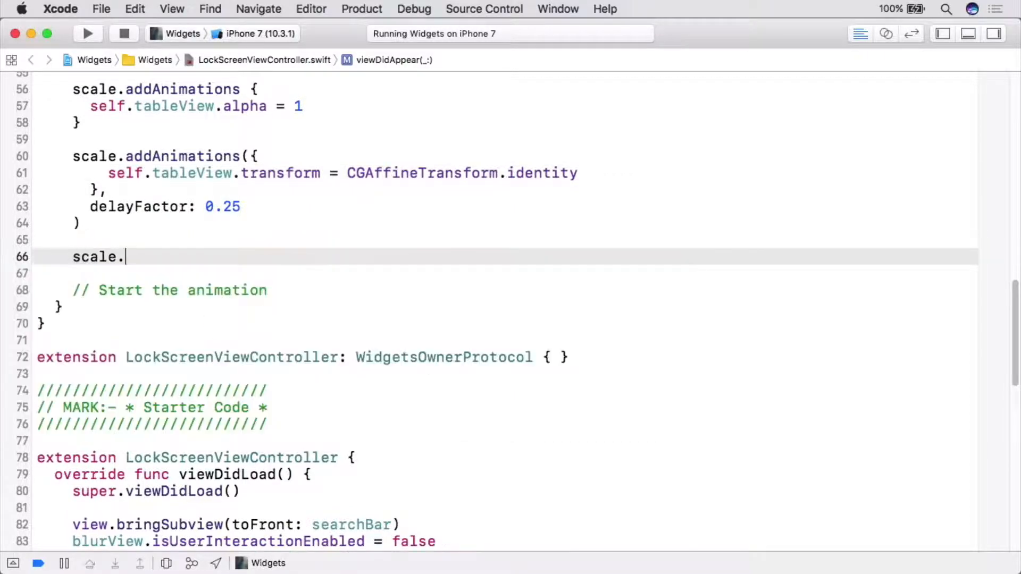
Step: Add scale.addCompletion { _ in print("Ready!") } in place of the completion comment
{"action": "type", "text": "addCompletion {"}
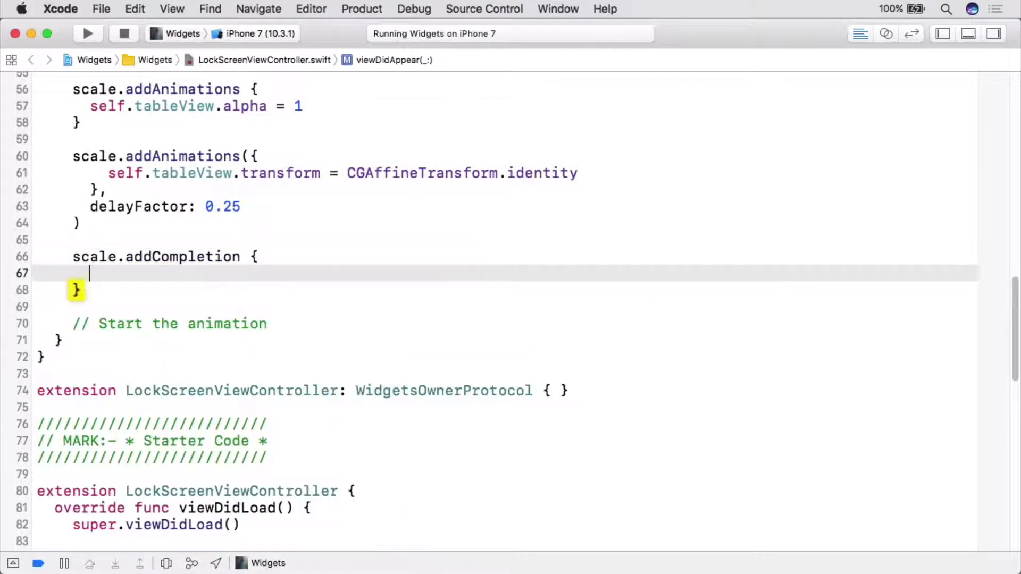
{"action": "type", "text": "print(\"Ready!\")"}
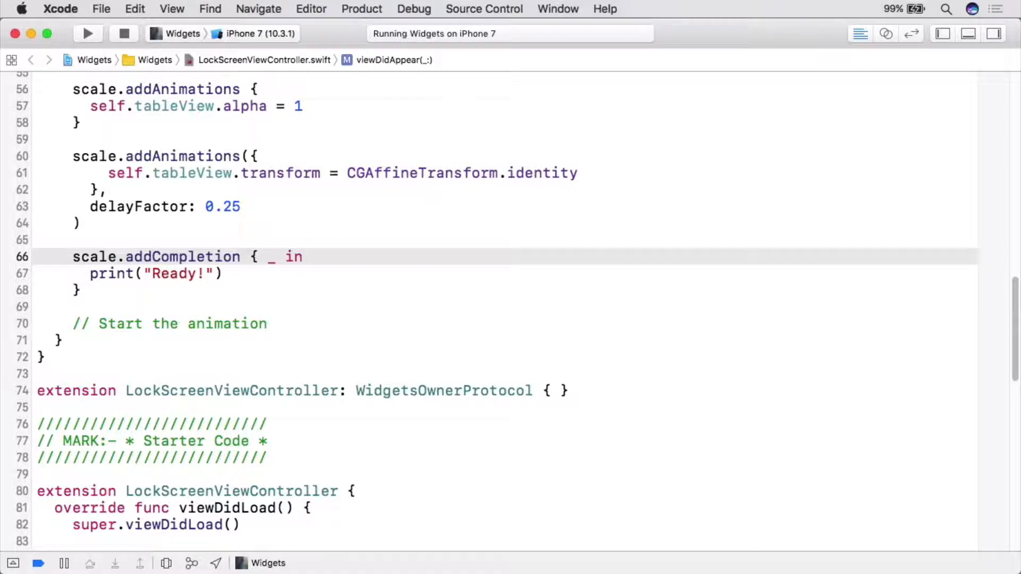
{"action": "left_click", "coordinate": [304, 256]}
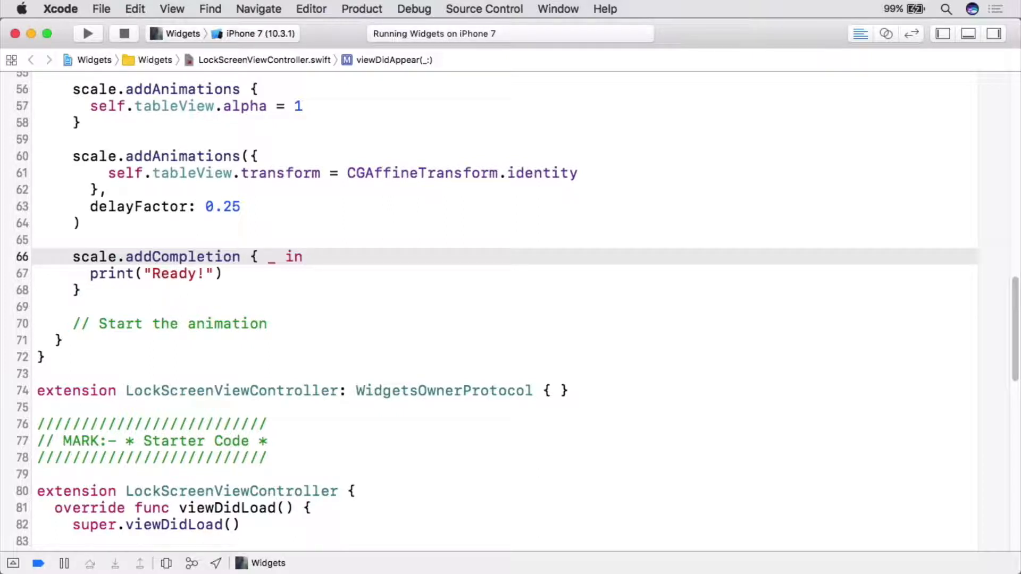
Step: Build and run the Widgets app on the iPhone 7 simulator
{"action": "left_click", "coordinate": [87, 33]}
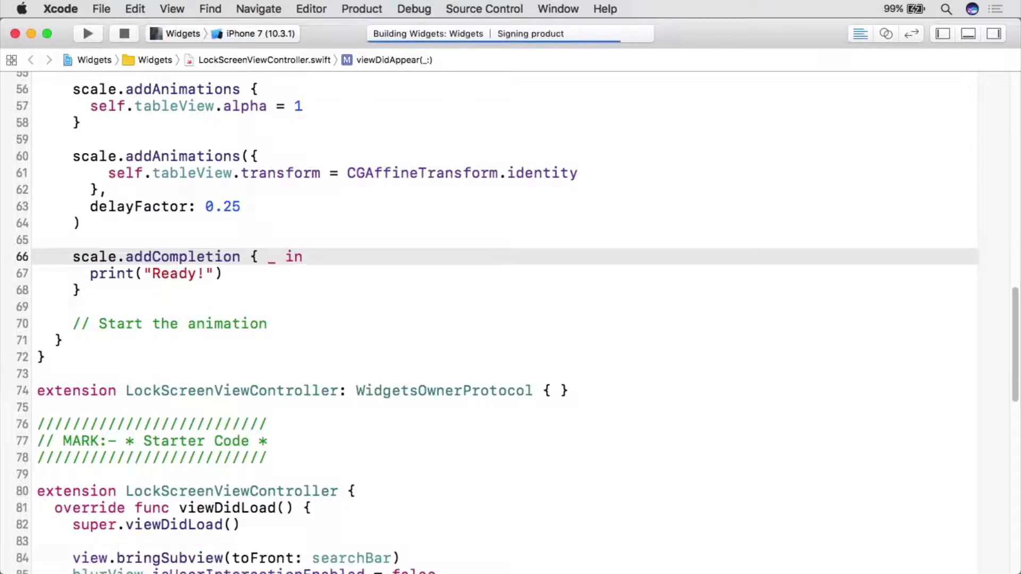
{"action": "left_click", "coordinate": [87, 33]}
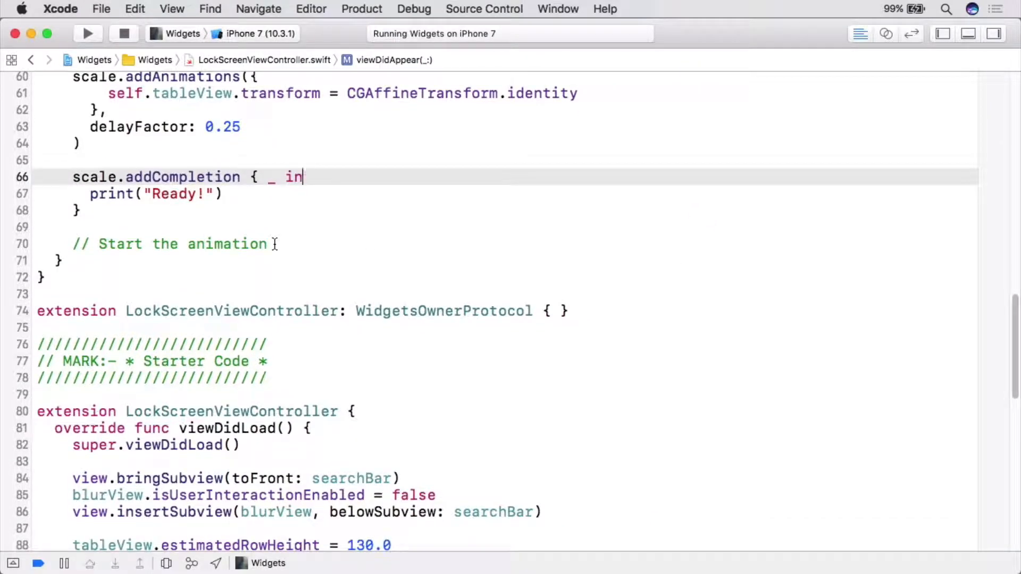
Step: Replace the placeholder comment with scale.startAnimation() and run the app to see the animation
{"action": "type", "text": "scale.startAnimation()"}
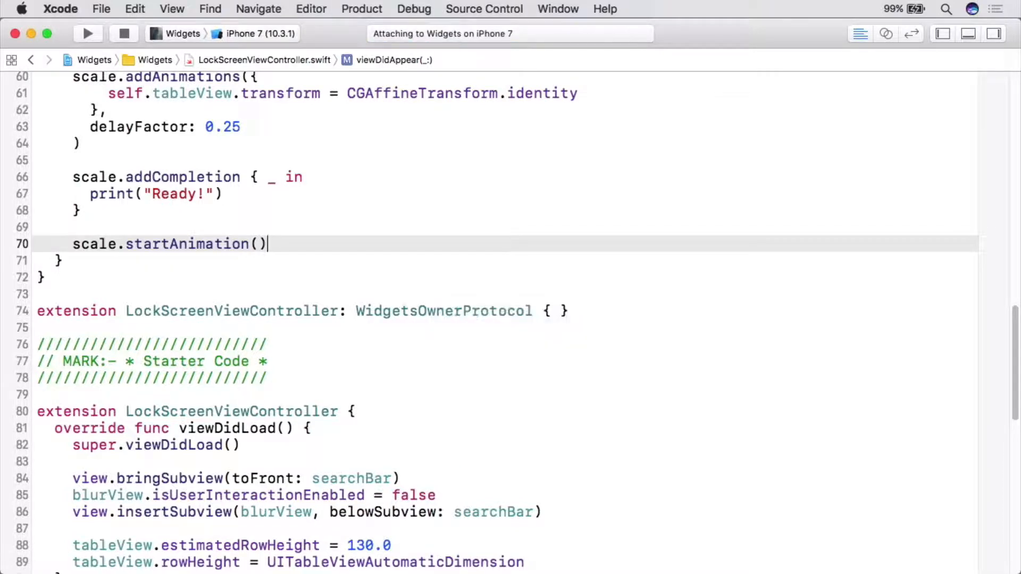
{"action": "left_click", "coordinate": [88, 33]}
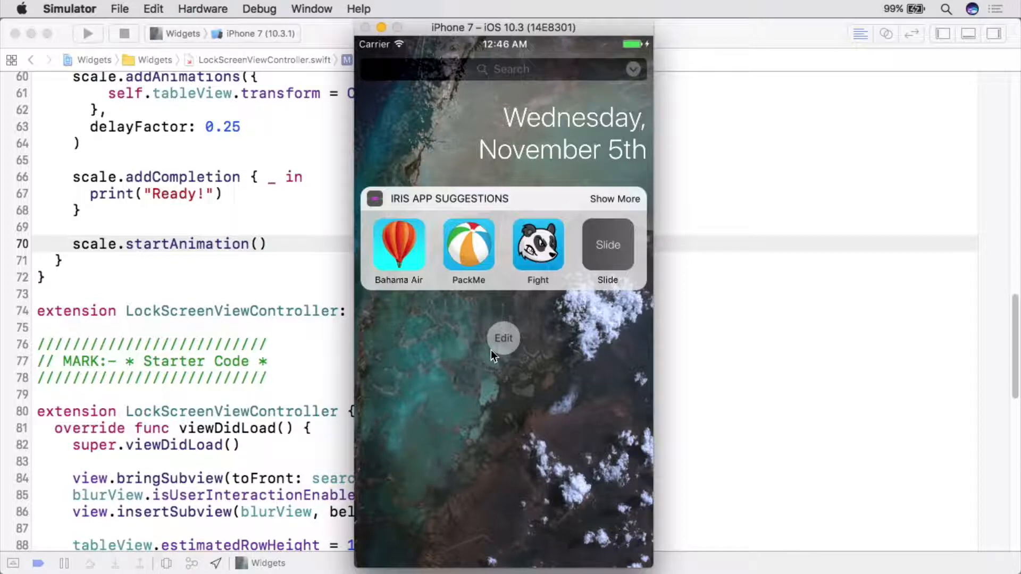
{"action": "mouse_move", "coordinate": [445, 325]}
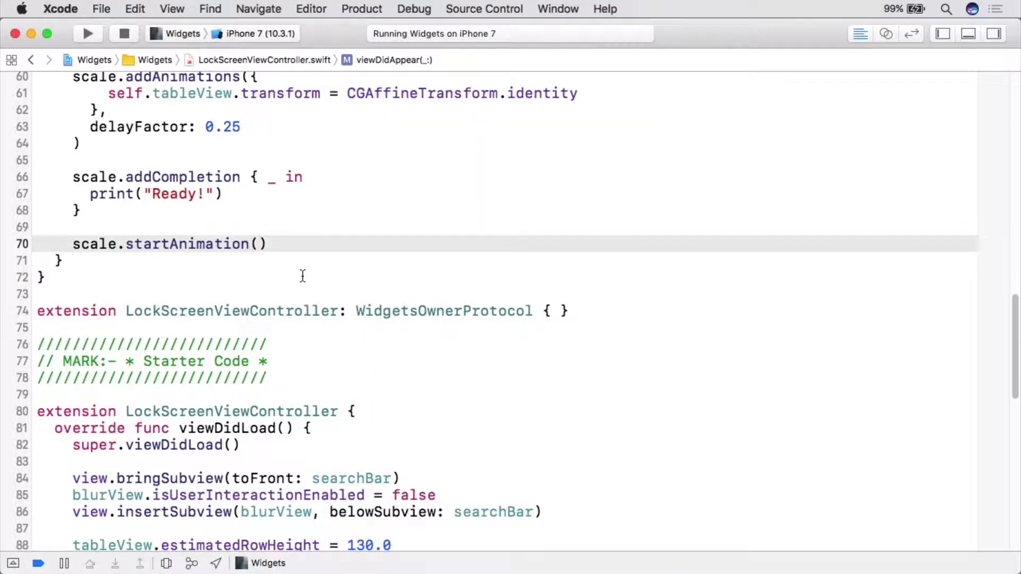
Step: In AnimatorFactory.swift declare static func scaleUp(view: UIView) -> UIViewPropertyAnimator replacing the TODO
{"action": "scroll", "scroll_direction": "up", "scroll_amount": 3}
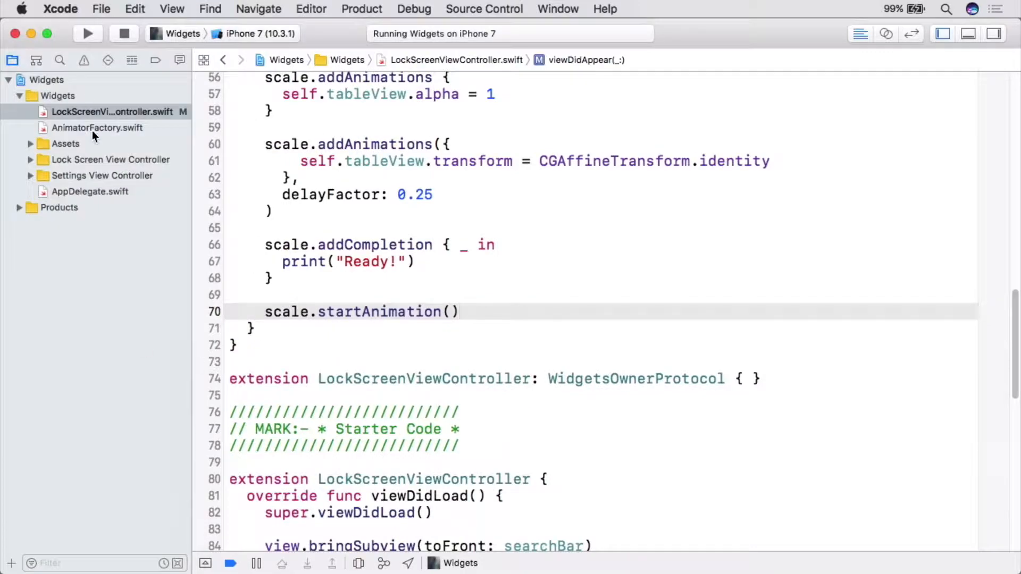
{"action": "left_click", "coordinate": [96, 128]}
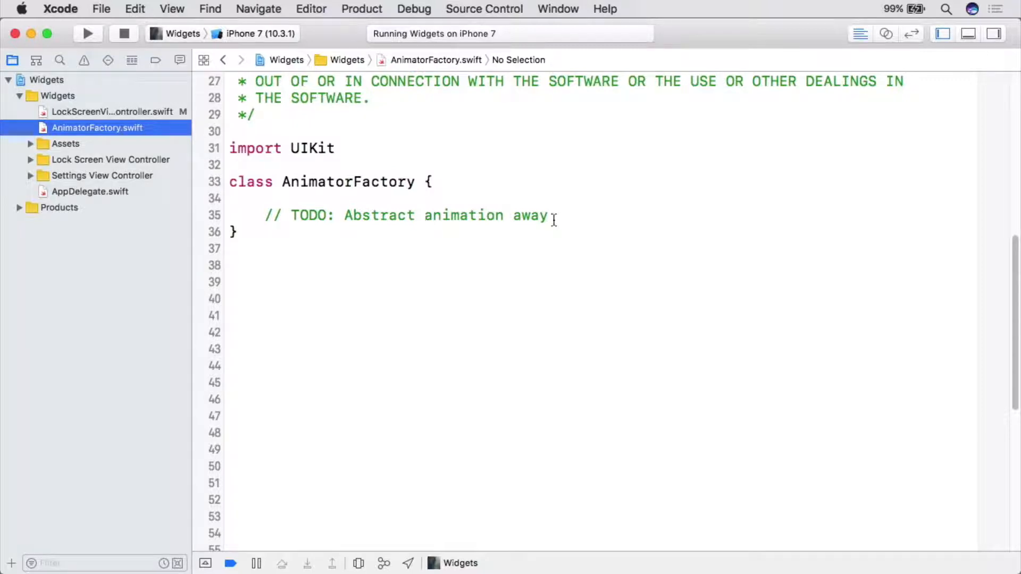
{"action": "type", "text": "static func s"}
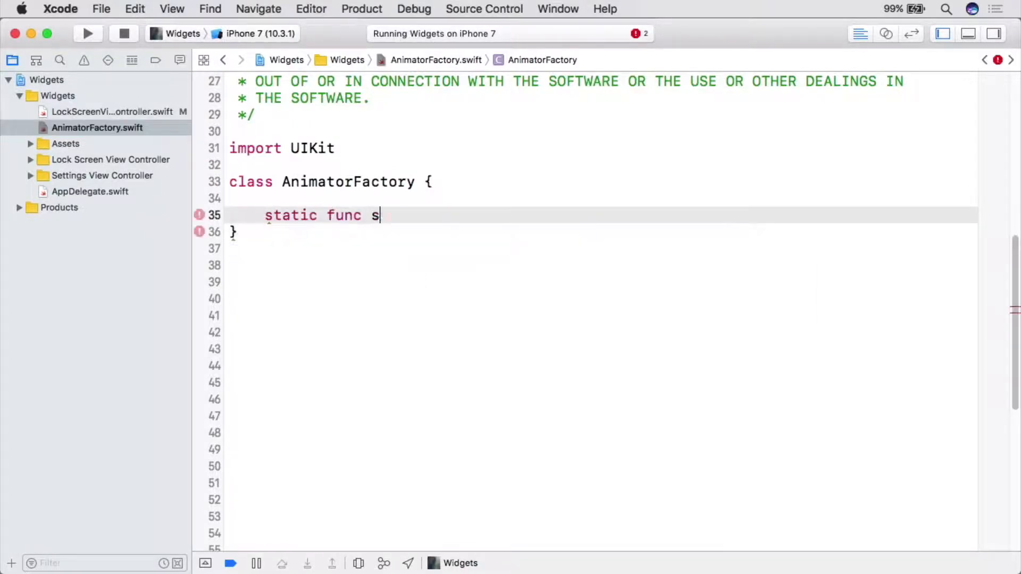
{"action": "type", "text": "caleUp(view: UIView) -> UIViewPropertyAnimator {"}
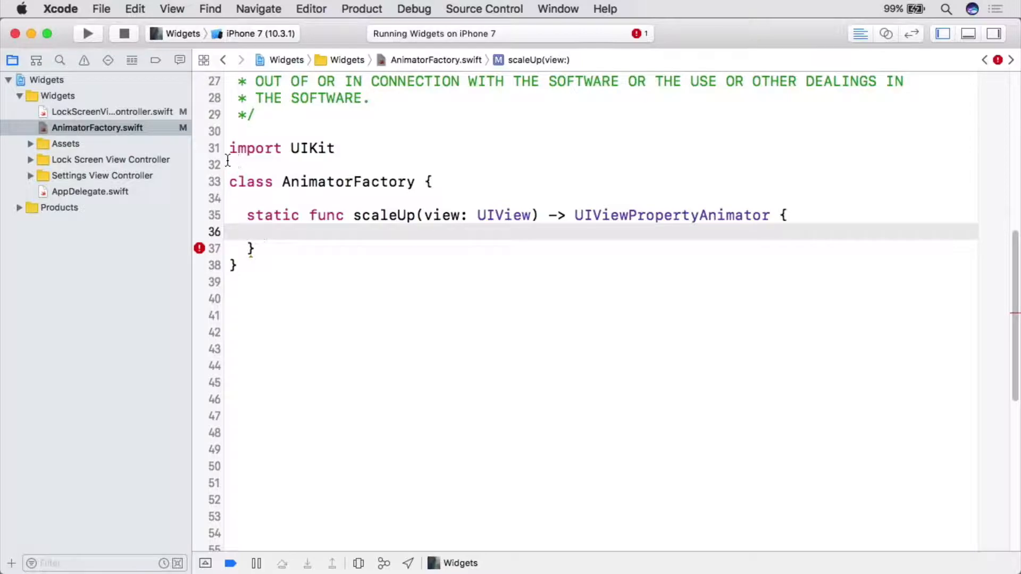
Step: Move the animator setup into scaleUp, acting on view, and end it with return scale
{"action": "left_click", "coordinate": [96, 111]}
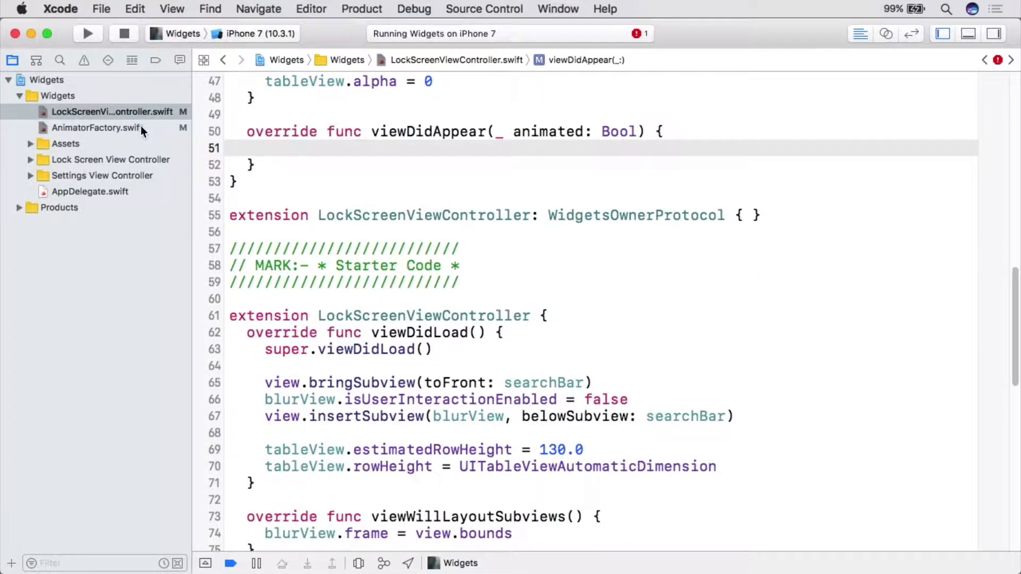
{"action": "left_click", "coordinate": [96, 128]}
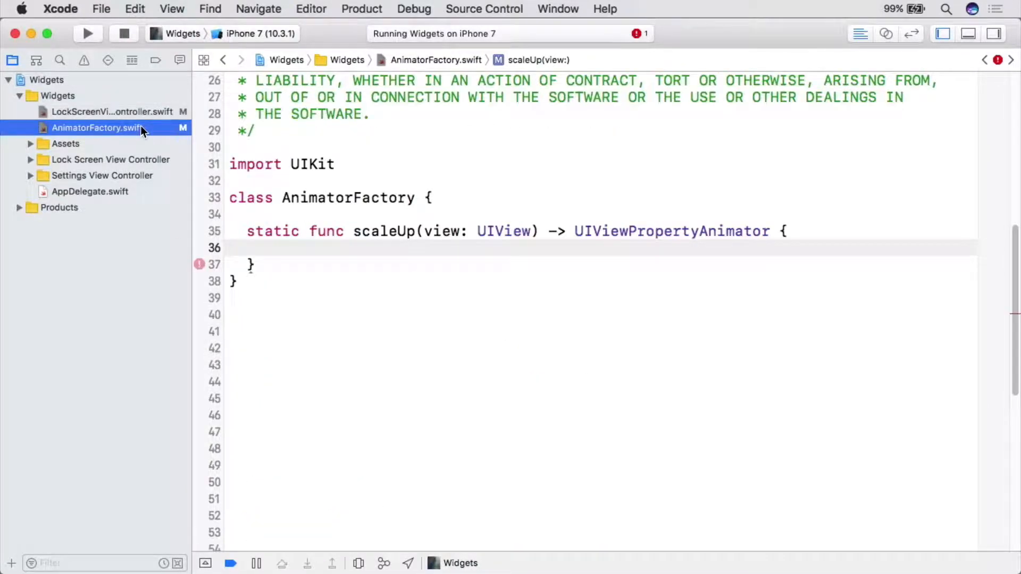
{"action": "left_click", "coordinate": [270, 248]}
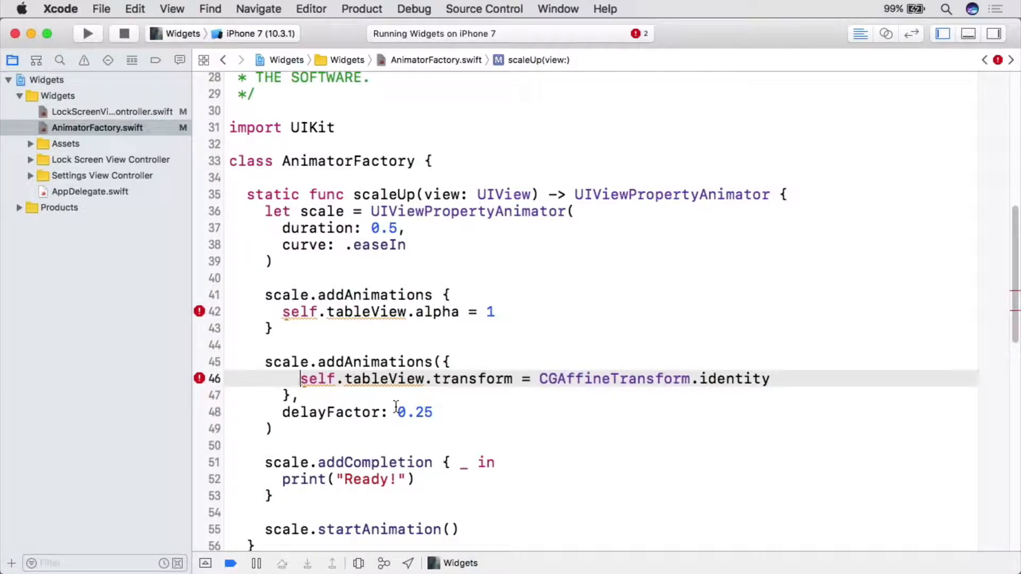
{"action": "scroll", "scroll_direction": "down", "scroll_amount": 3}
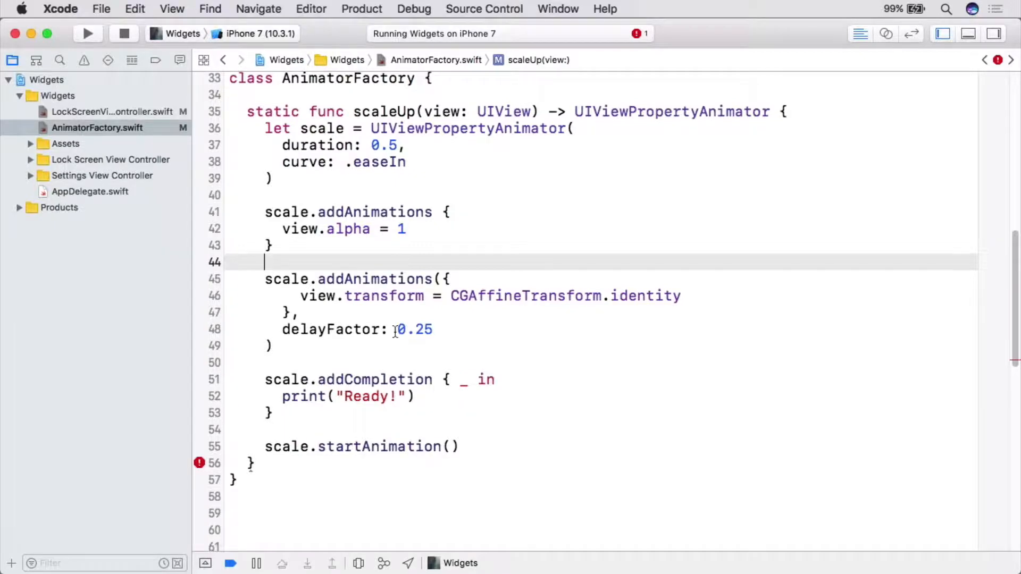
{"action": "type", "text": "return"}
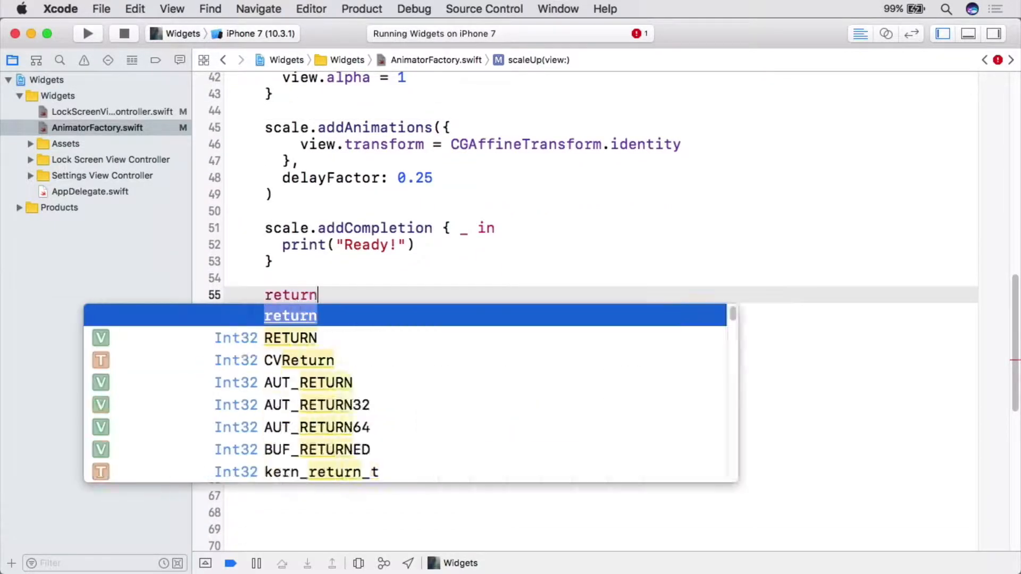
{"action": "type", "text": "scale"}
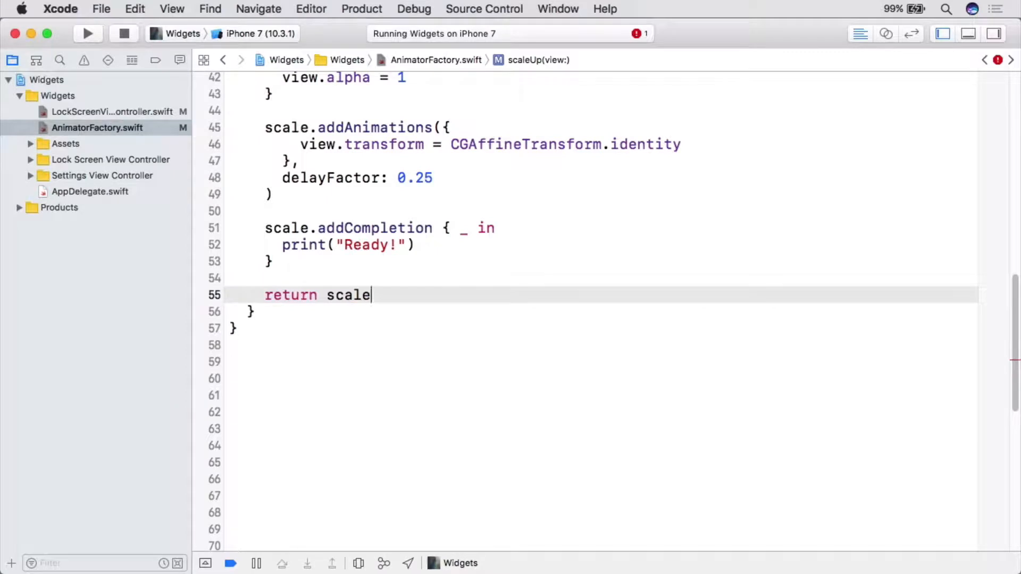
Step: Make viewDidAppear call AnimatorFactory.scaleUp(view: tableView).startAnimation() in one line
{"action": "left_click", "coordinate": [91, 112]}
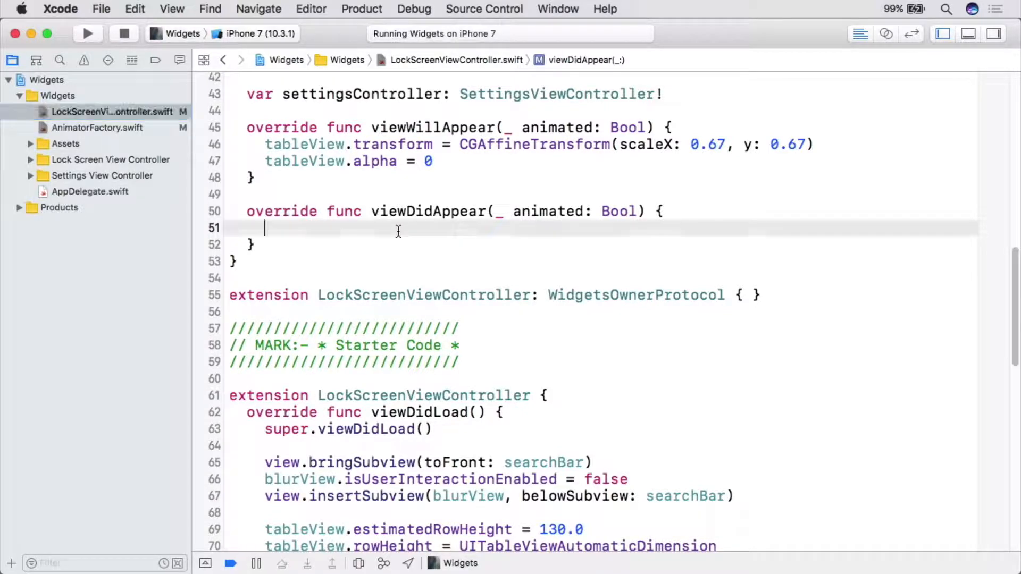
{"action": "type", "text": "AnimatorFactory.scaleUp(view: t"}
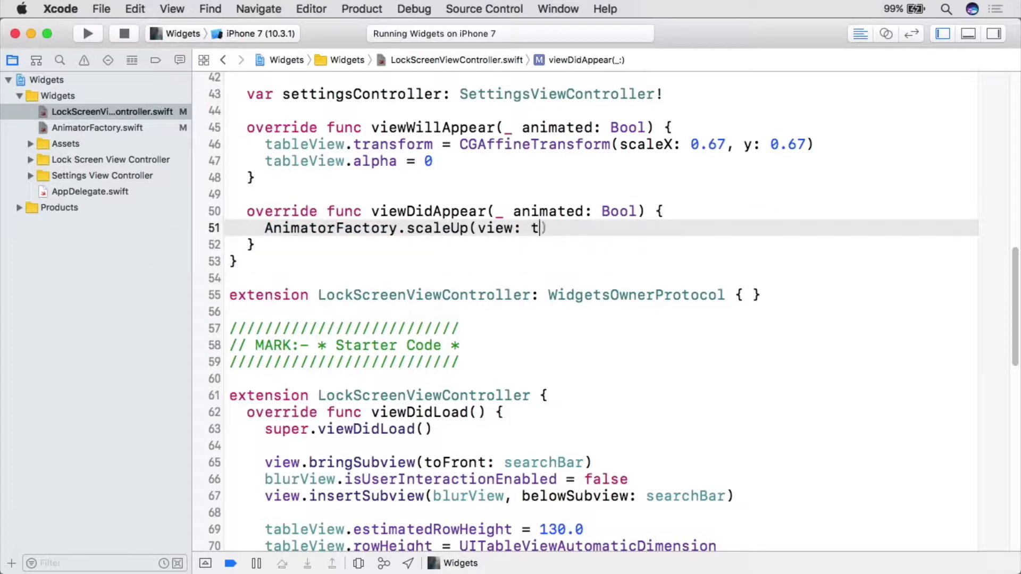
{"action": "type", "text": "ableView).startAnimation()"}
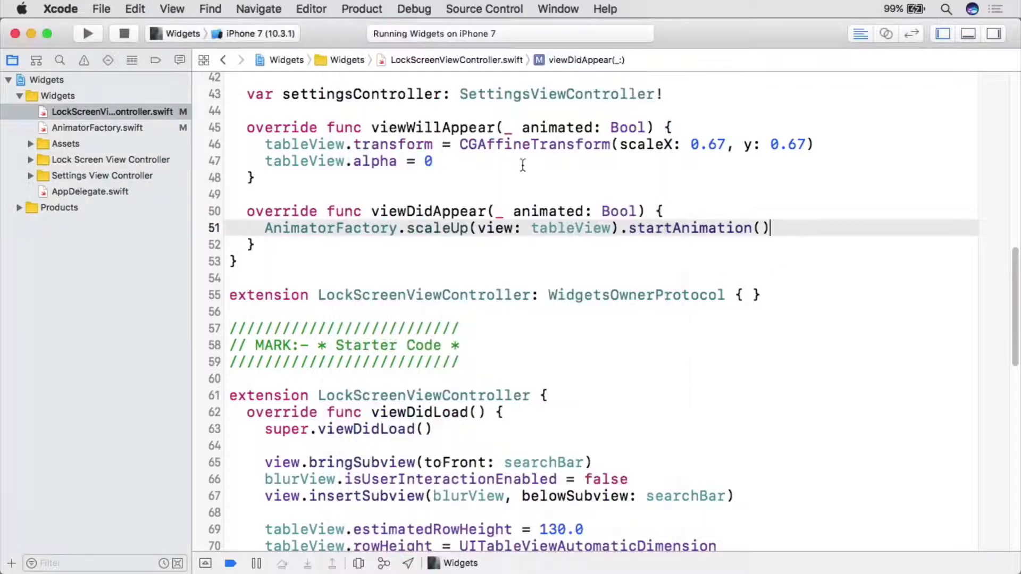
{"action": "left_click", "coordinate": [96, 127]}
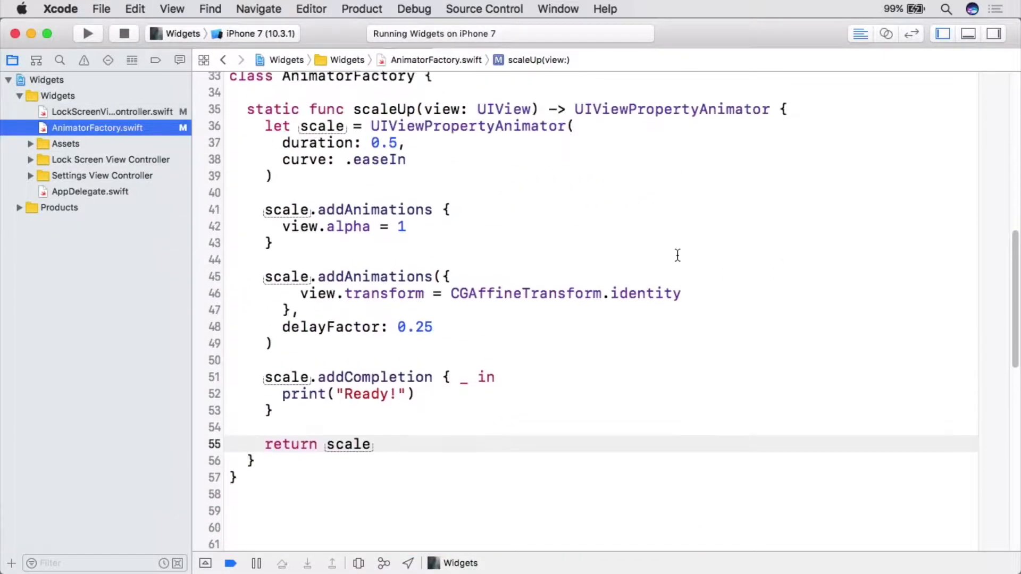
Step: Insert a UIView.animate spring-call template at the top of scaleUp, then begin 'let running = UI' below it
{"action": "scroll", "scroll_direction": "down", "scroll_amount": 3}
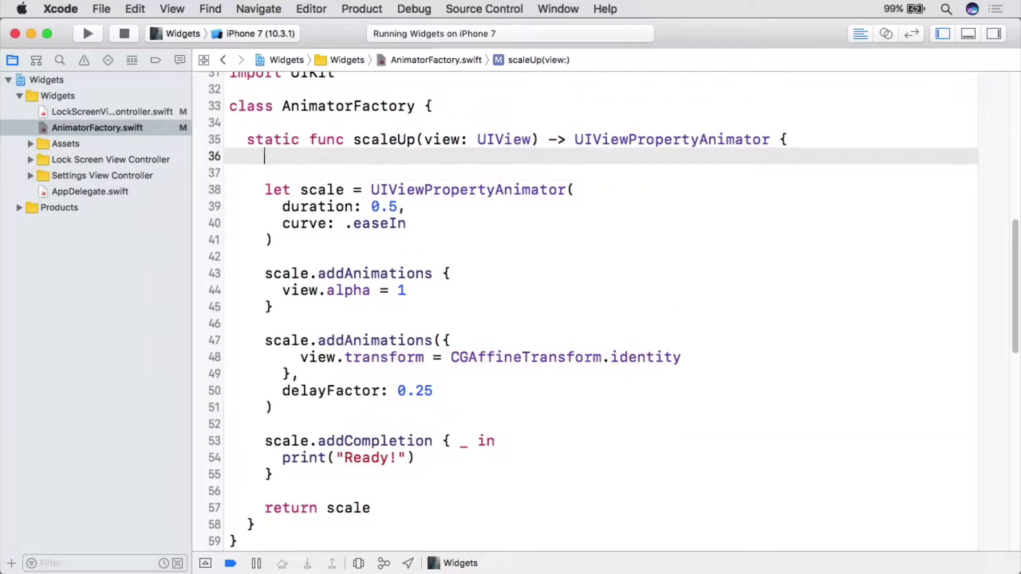
{"action": "type", "text": "UIView.animateiwth"}
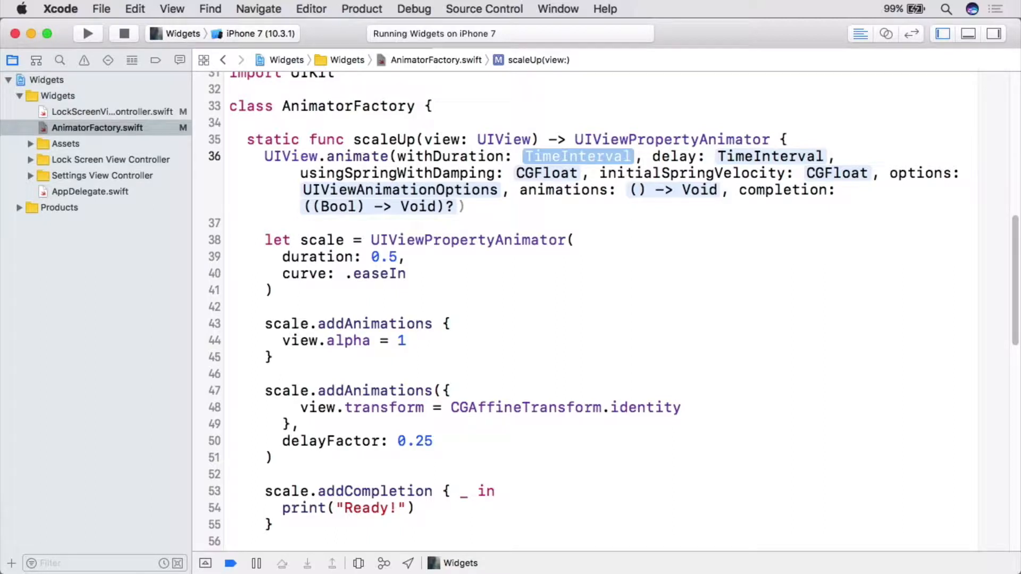
{"action": "left_click", "coordinate": [535, 208]}
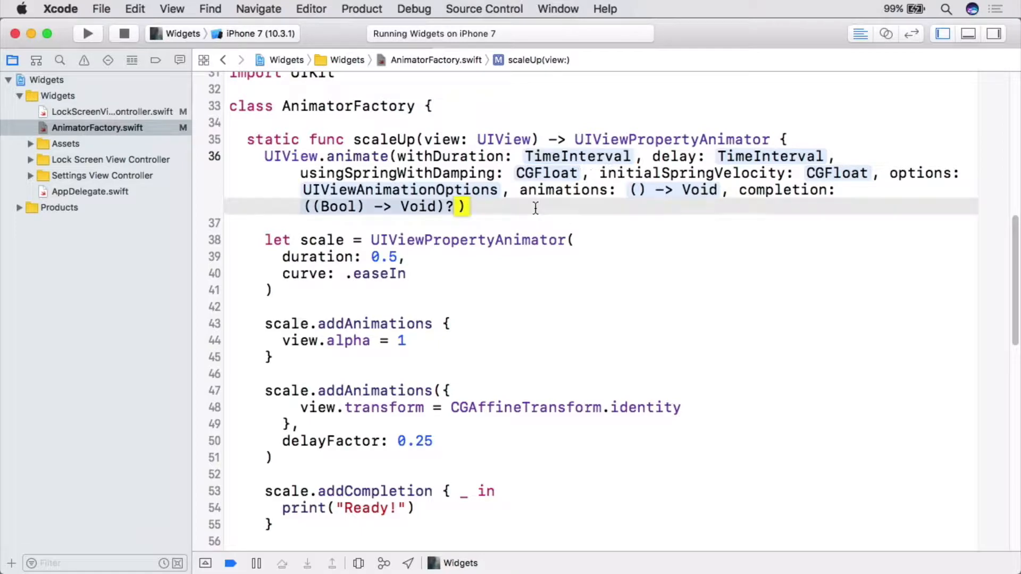
{"action": "type", "text": "let running = UI"}
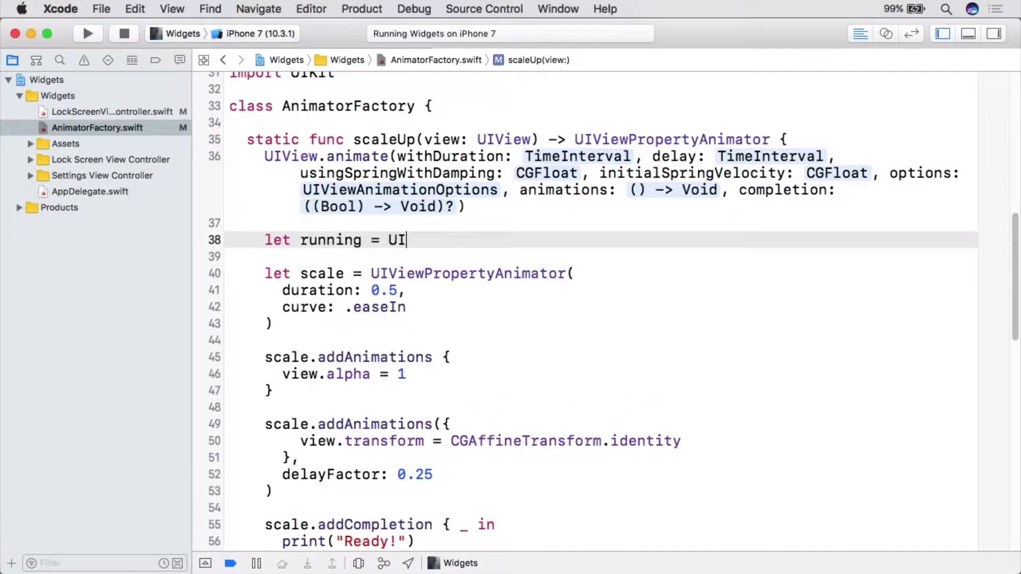